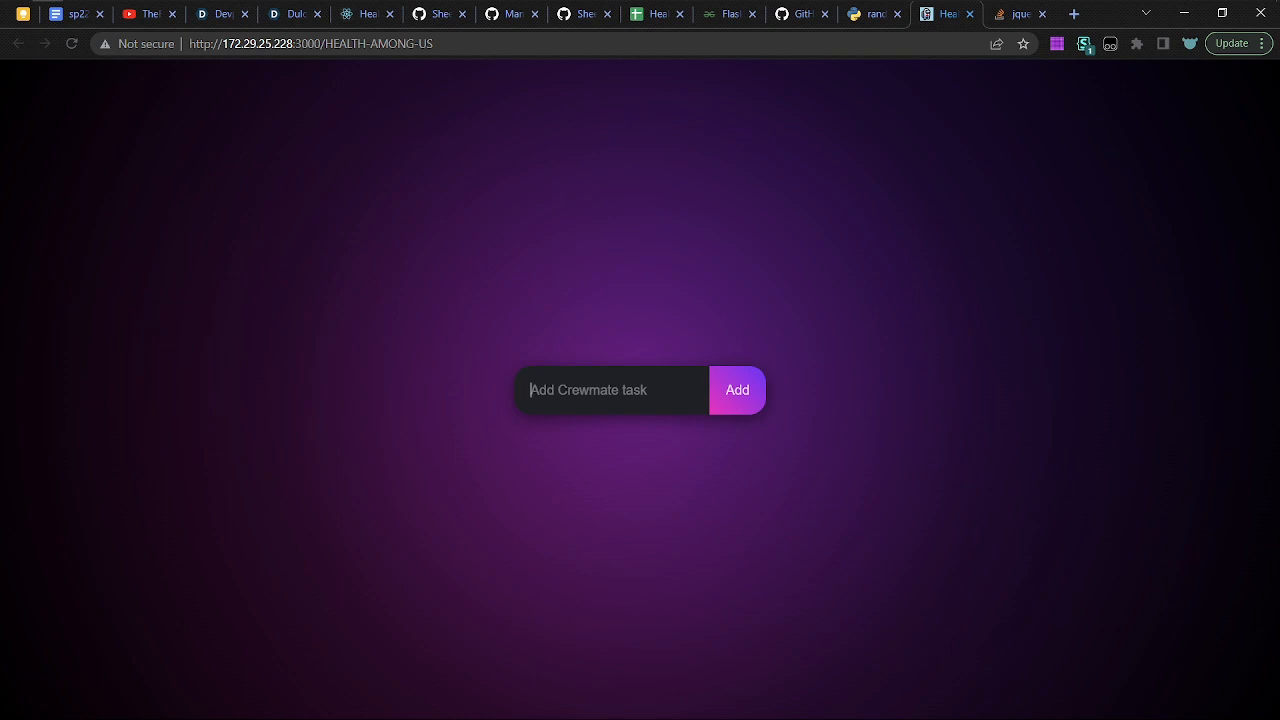
Add 'binge netflex', 'sleep' and 'exercise' as crewmate tasks
{"action": "type", "text": "binge"}
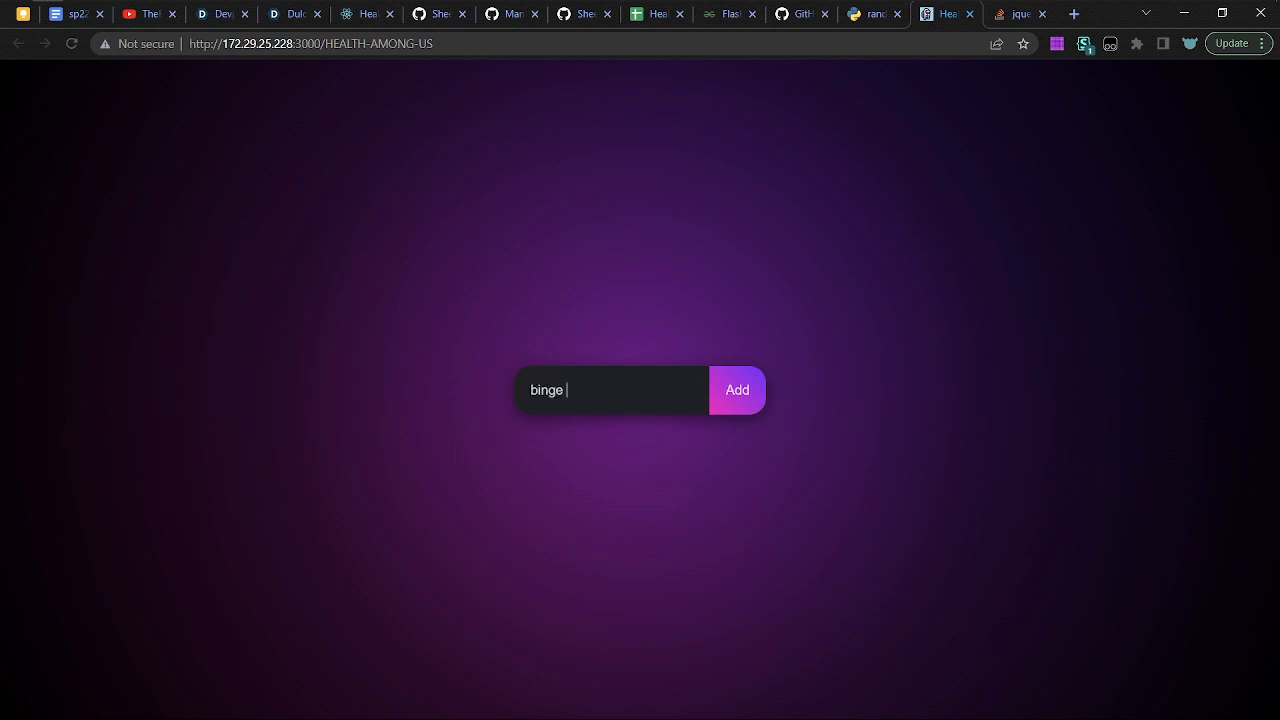
{"action": "left_click", "coordinate": [737, 390]}
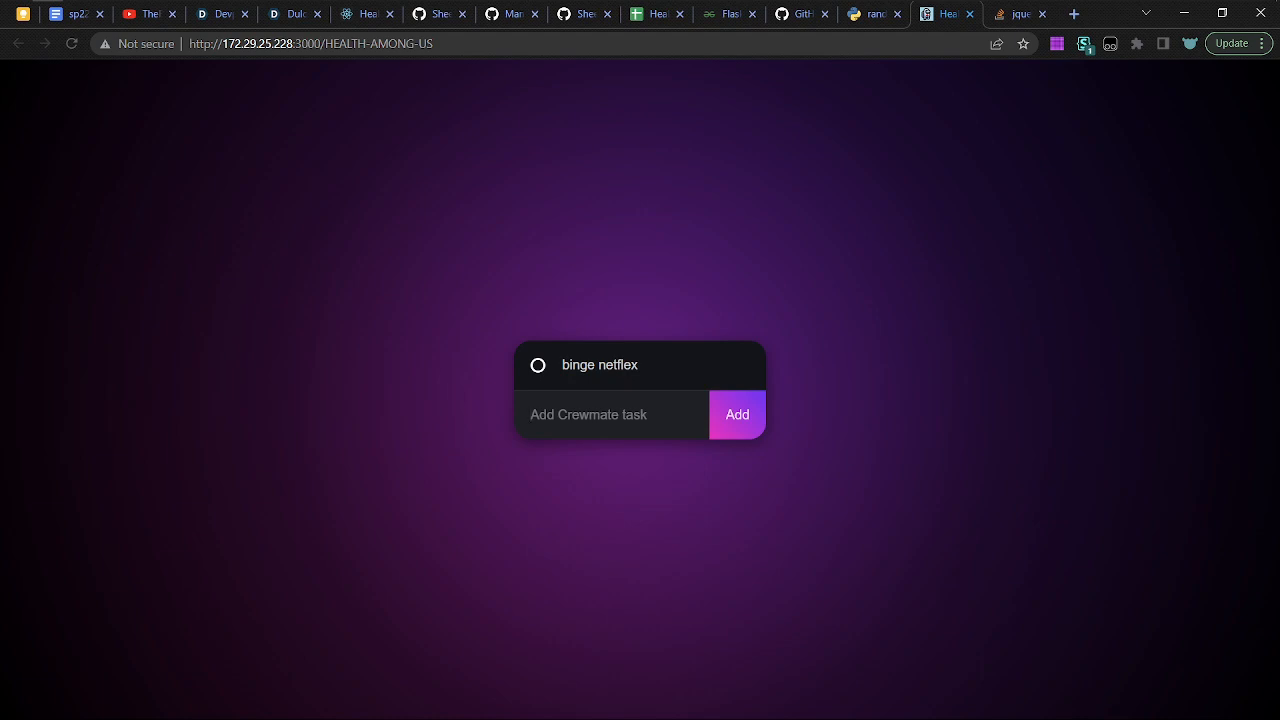
{"action": "type", "text": "sleep"}
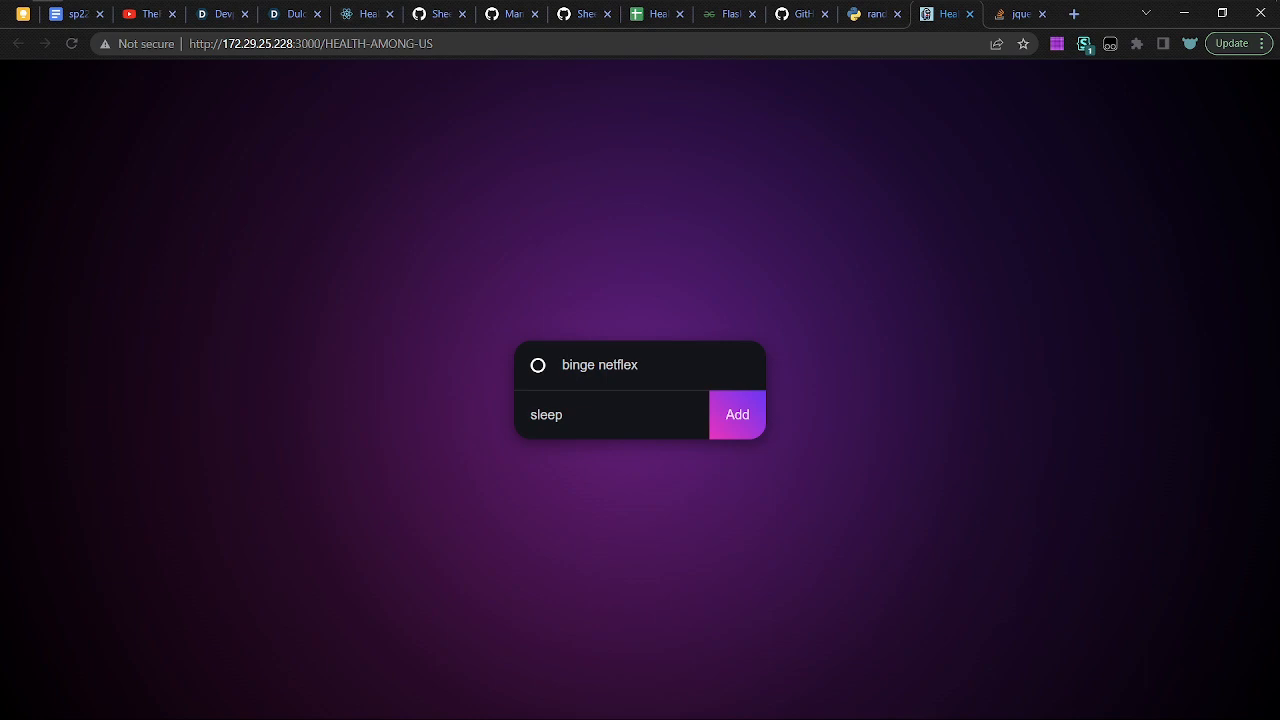
{"action": "left_click", "coordinate": [737, 414]}
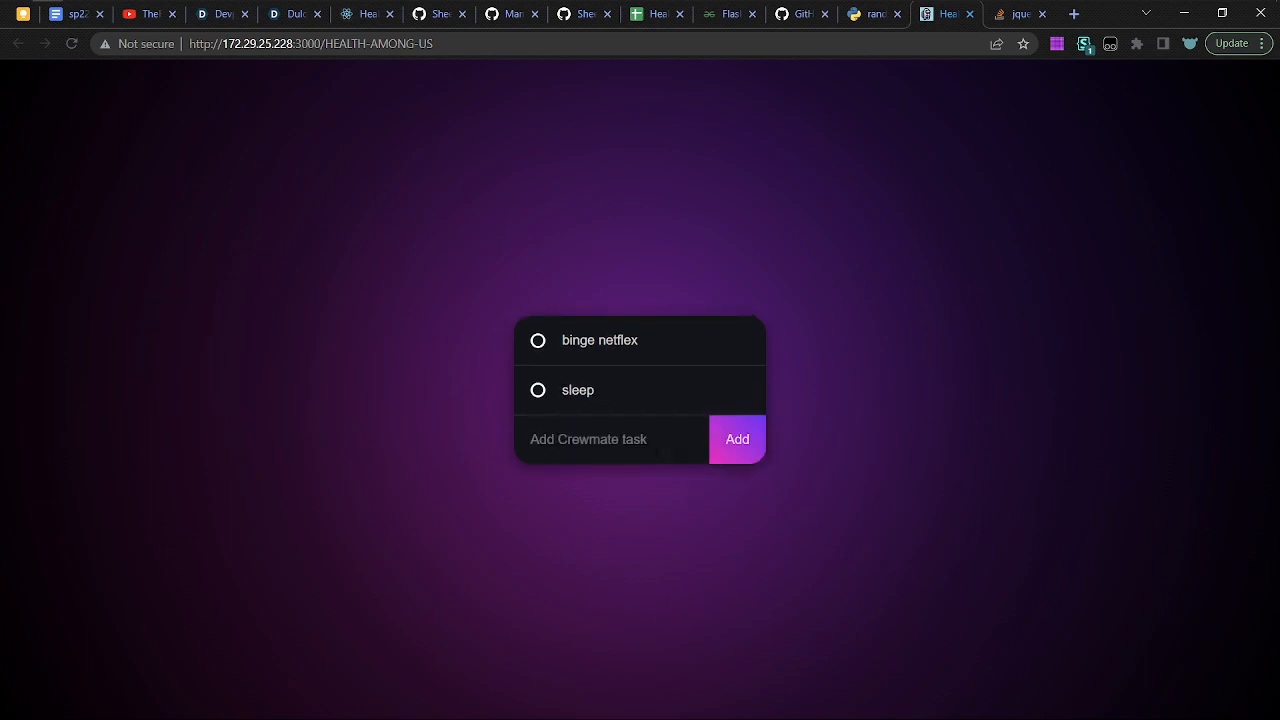
{"action": "type", "text": "exercis"}
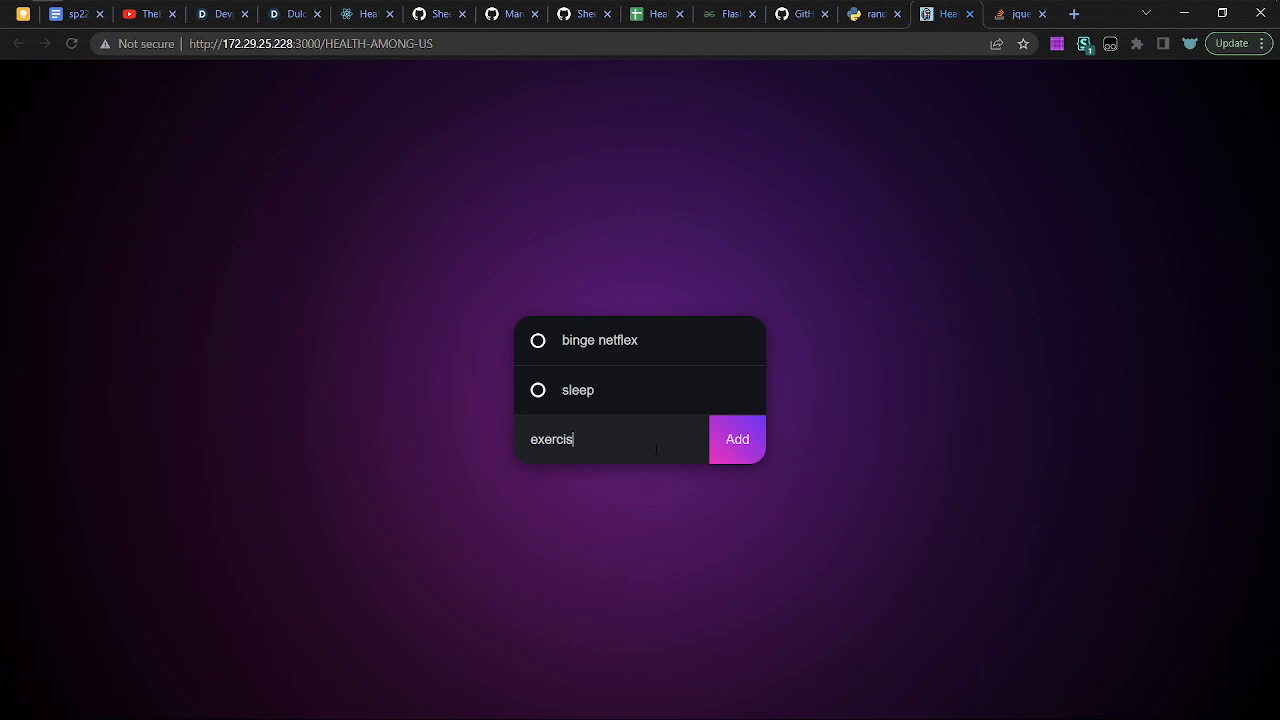
{"action": "left_click", "coordinate": [737, 439]}
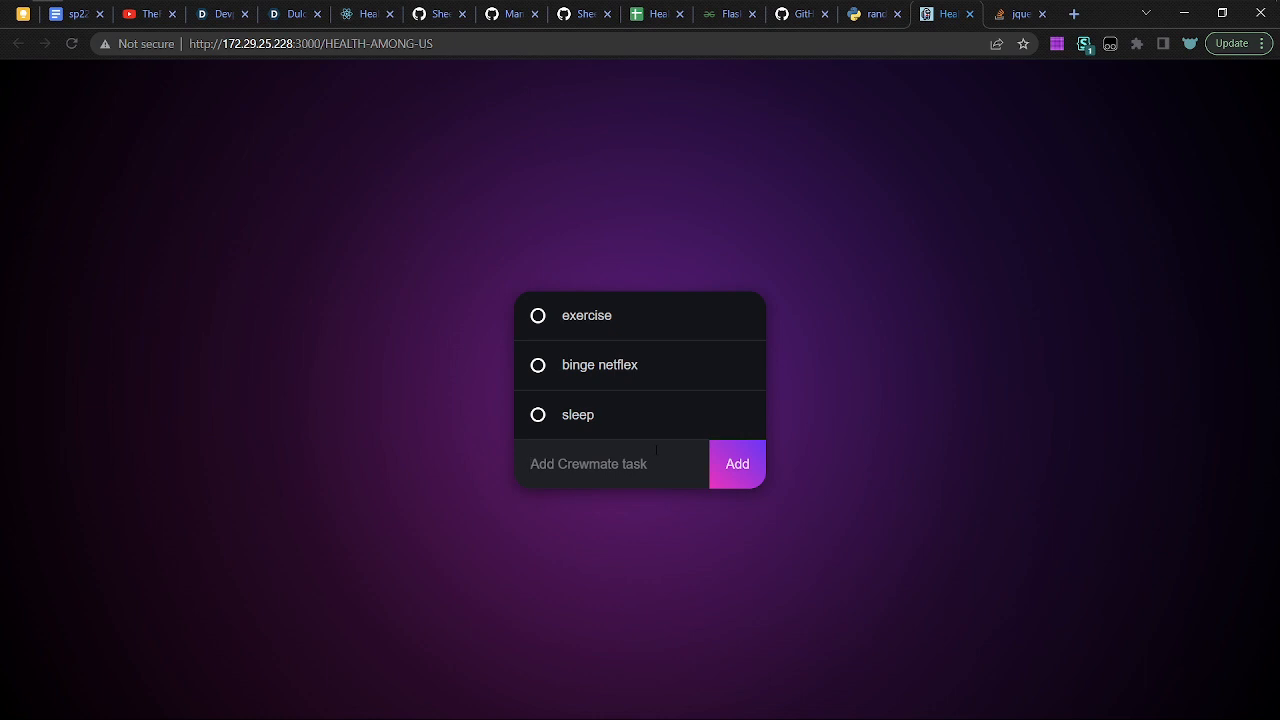
Enter 'binge netfli' in the Add Crewmate task field
{"action": "type", "text": "binge netfli"}
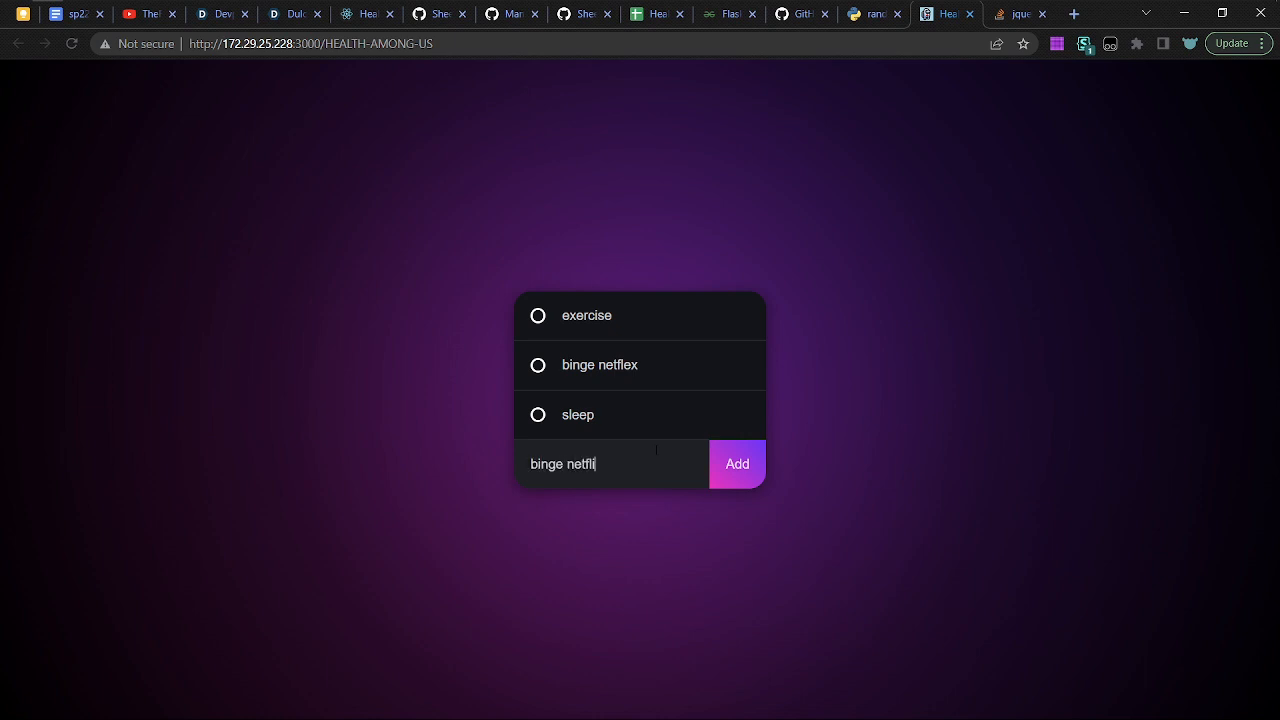
Add 'binge netflix' as a fourth task below sleep and click its new row
{"action": "left_click", "coordinate": [737, 463]}
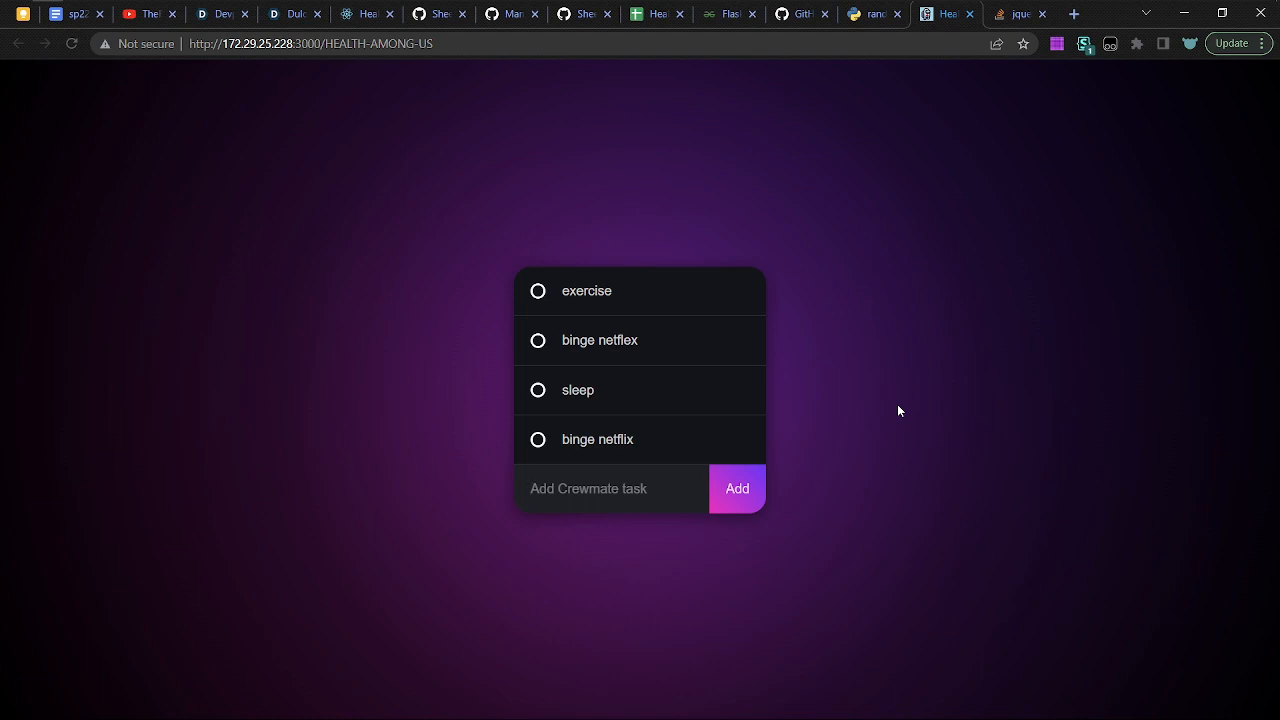
{"action": "left_click", "coordinate": [588, 488]}
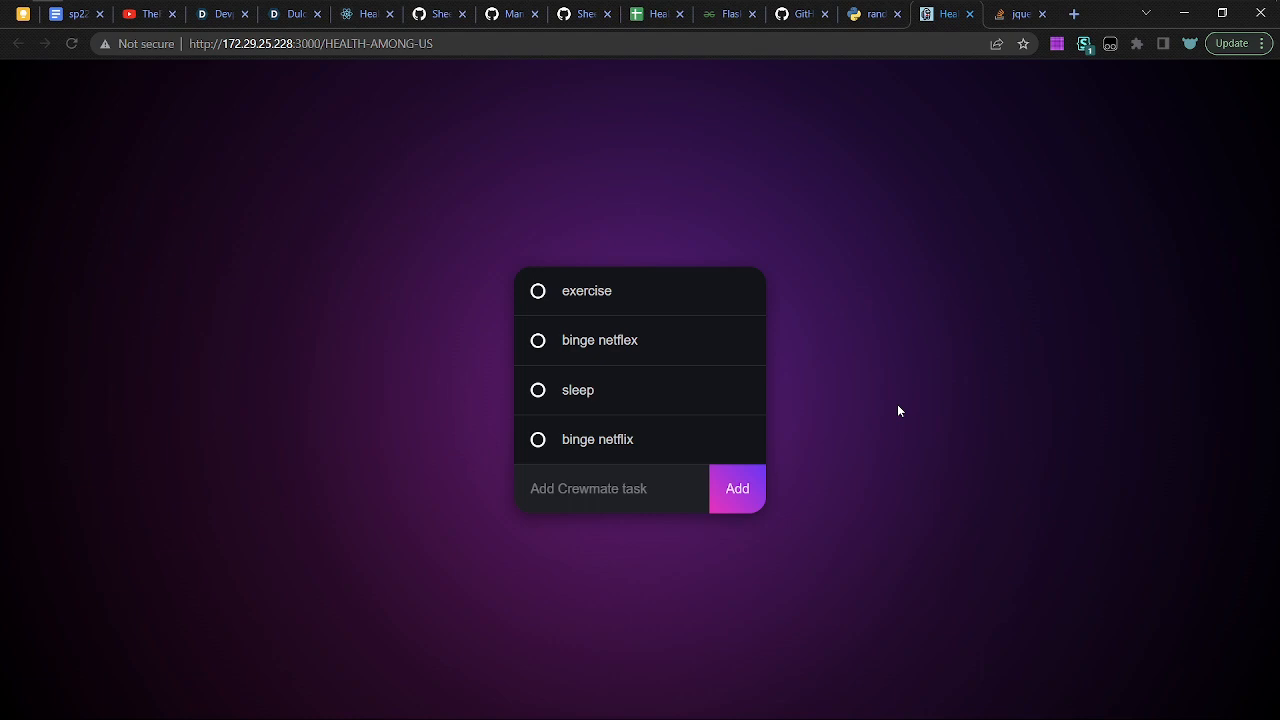
{"action": "left_click", "coordinate": [600, 488]}
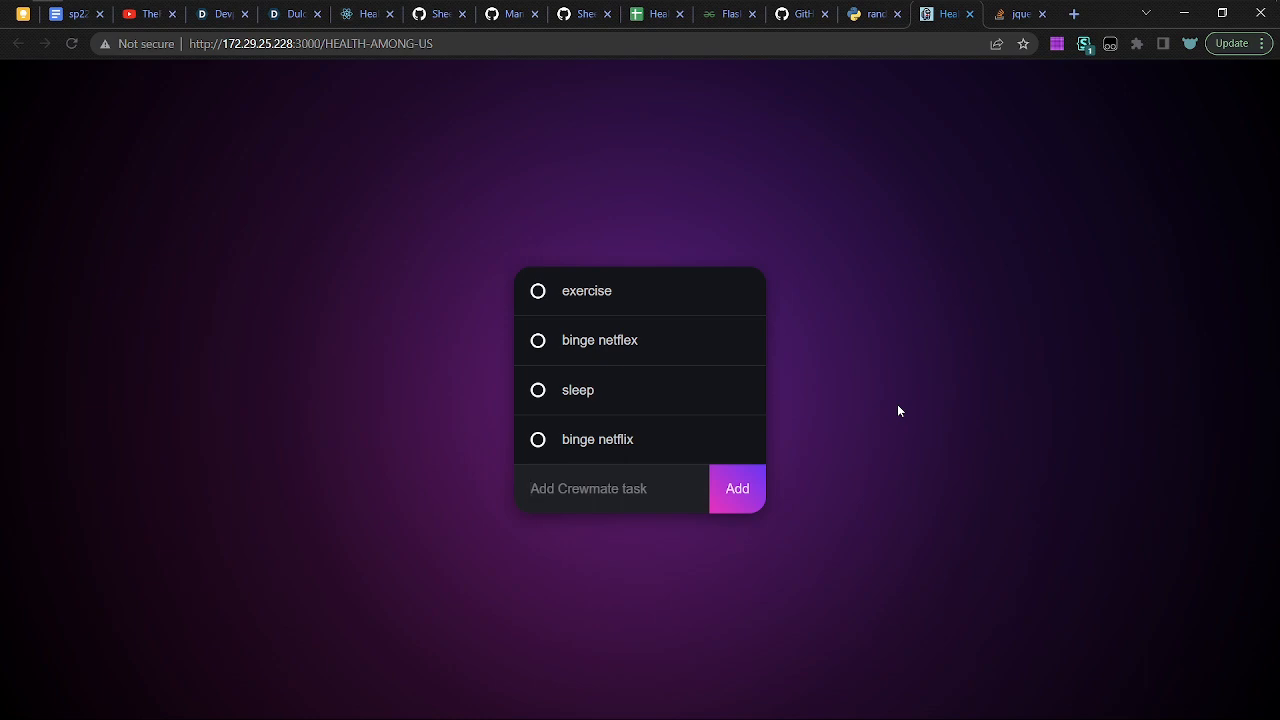
{"action": "left_click", "coordinate": [588, 488]}
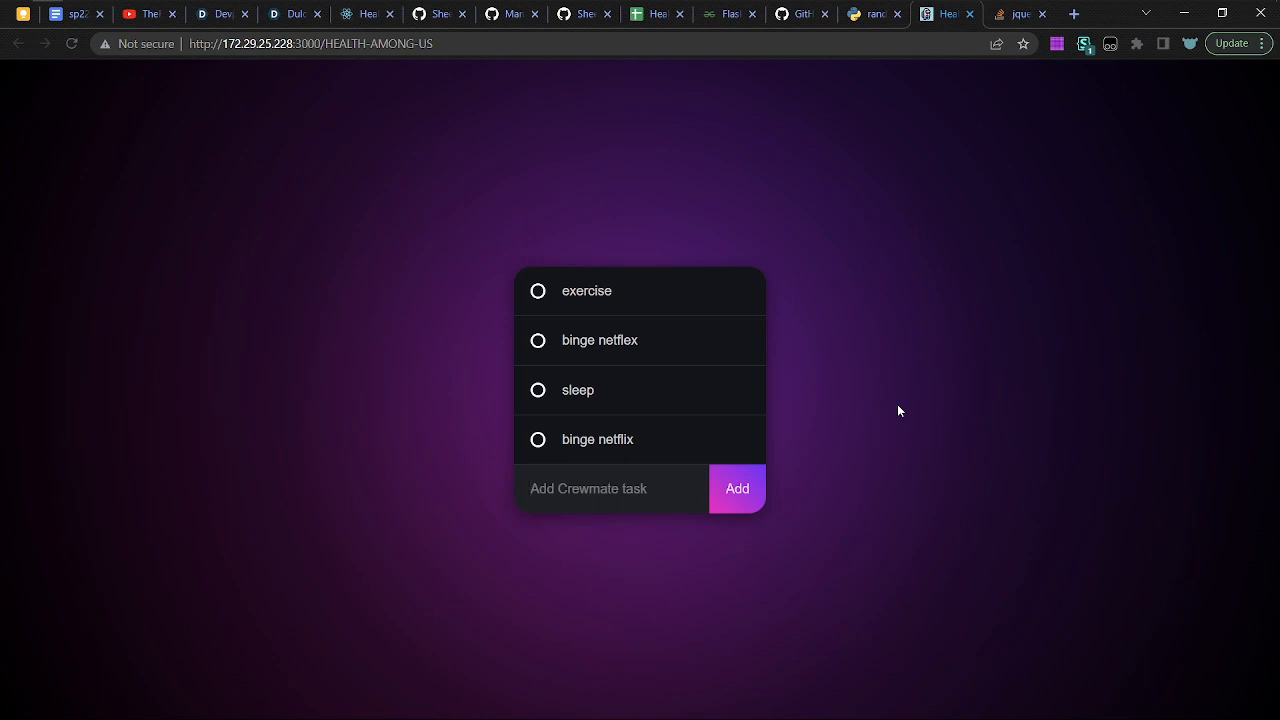
{"action": "mouse_move", "coordinate": [615, 237]}
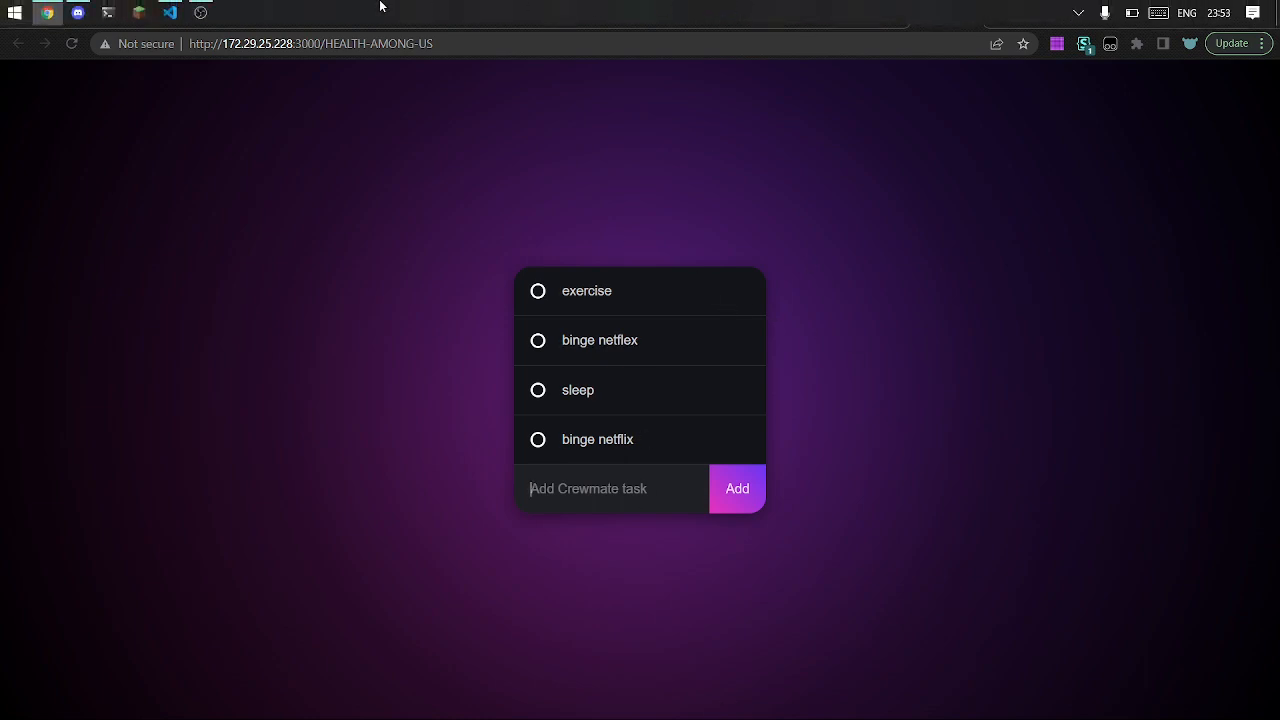
{"action": "left_click", "coordinate": [200, 12]}
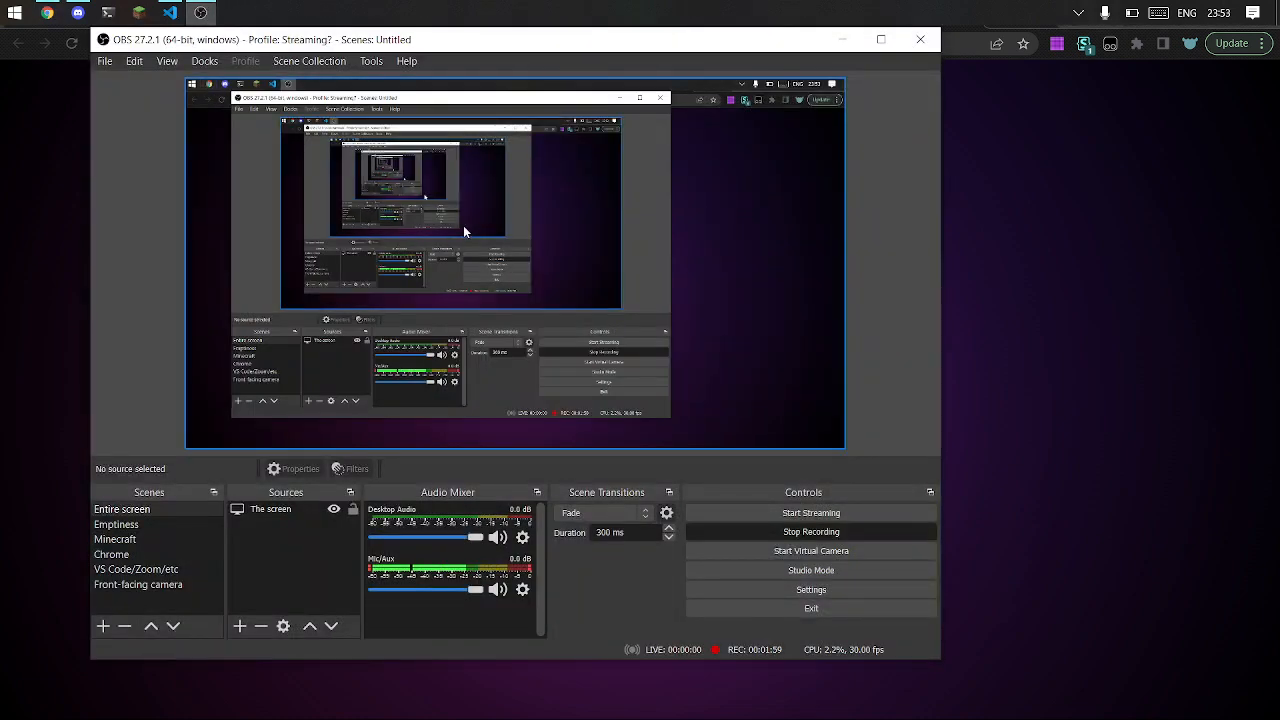